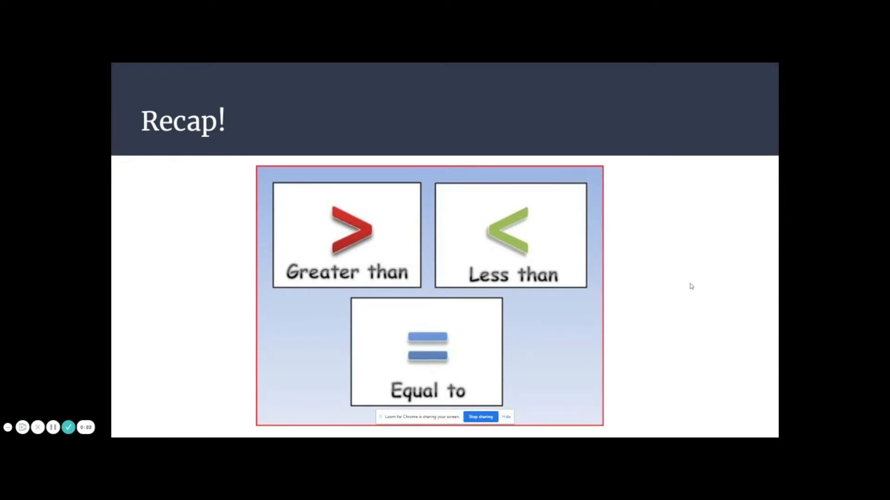
pyautogui.moveTo(324, 258)
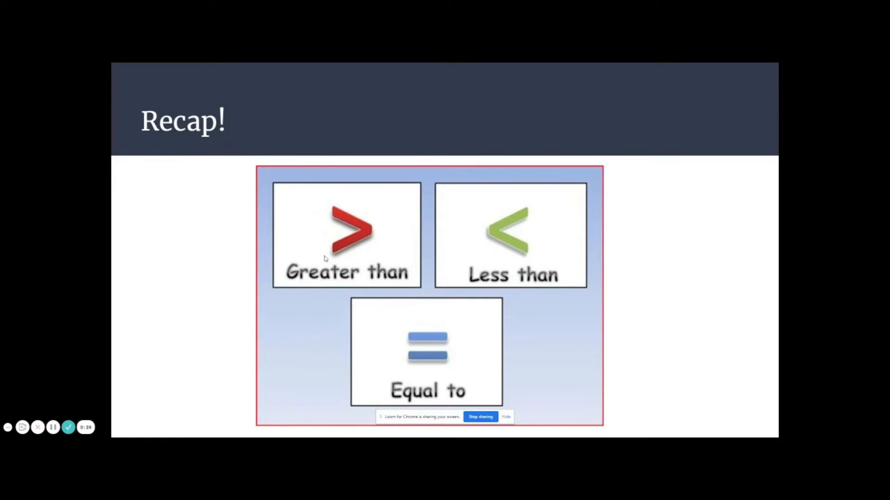
pyautogui.moveTo(386, 371)
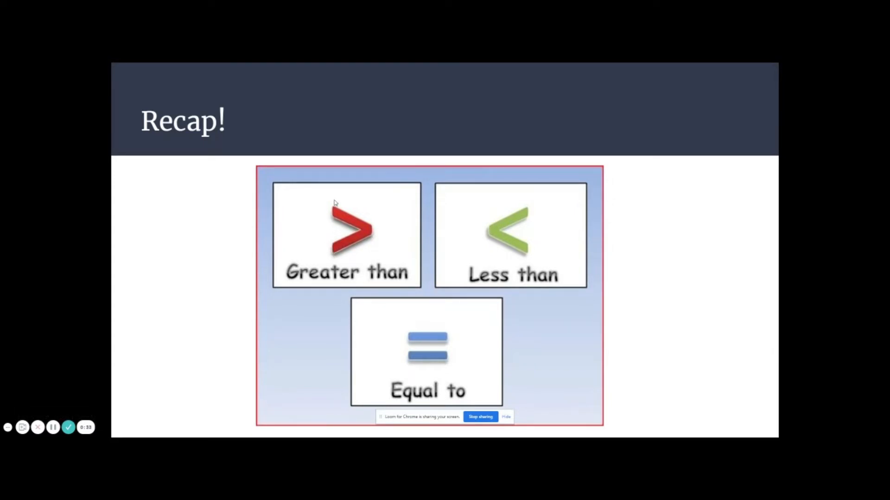
pyautogui.moveTo(346, 219)
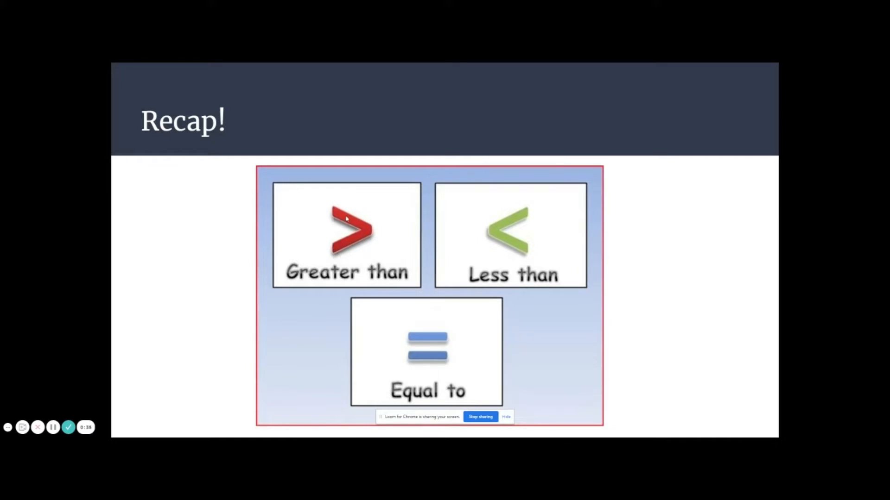
pyautogui.moveTo(351, 226)
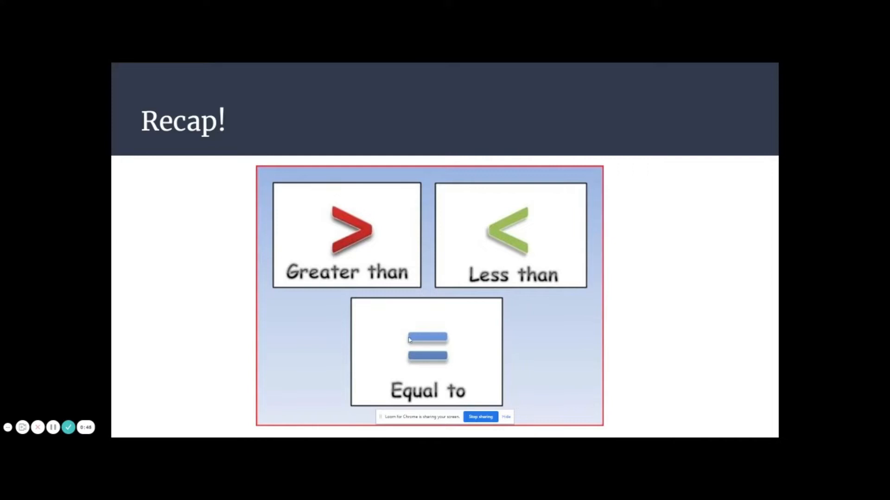
pyautogui.moveTo(479, 362)
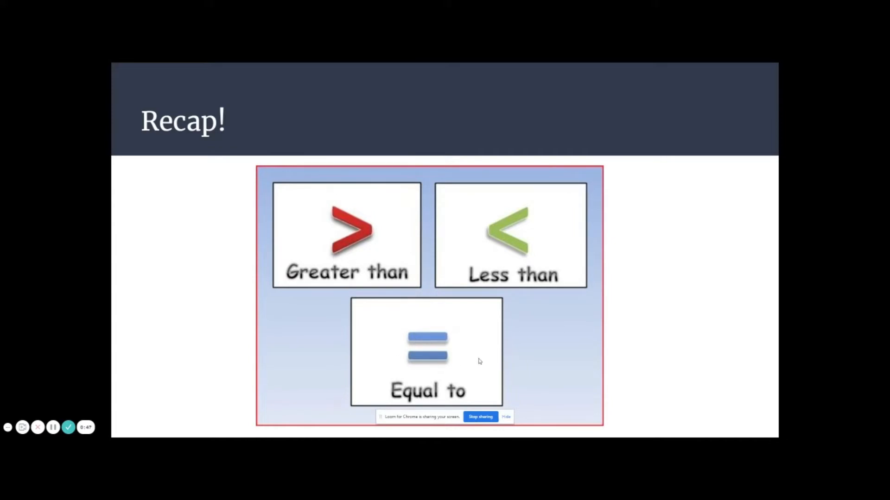
pyautogui.moveTo(473, 352)
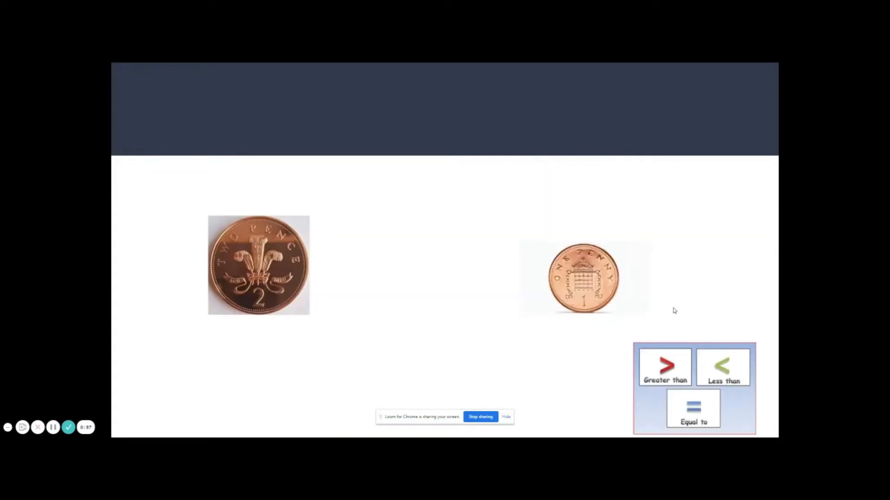
pyautogui.moveTo(650, 311)
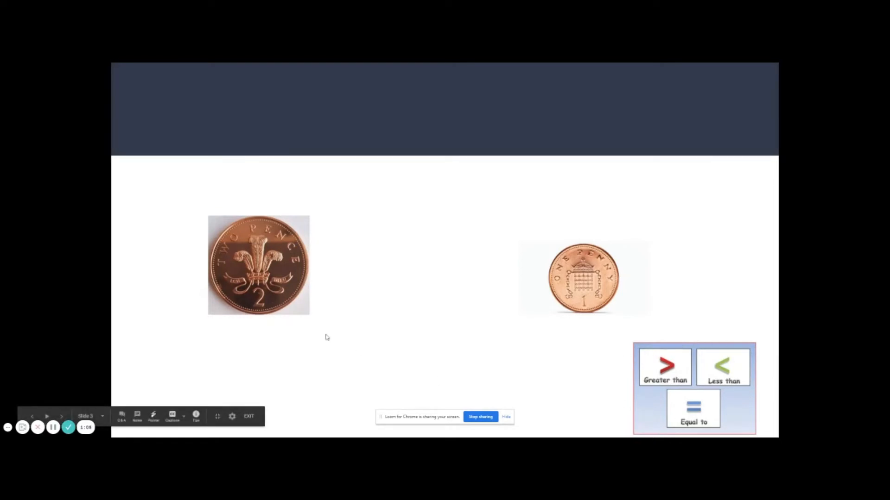
pyautogui.moveTo(238, 301)
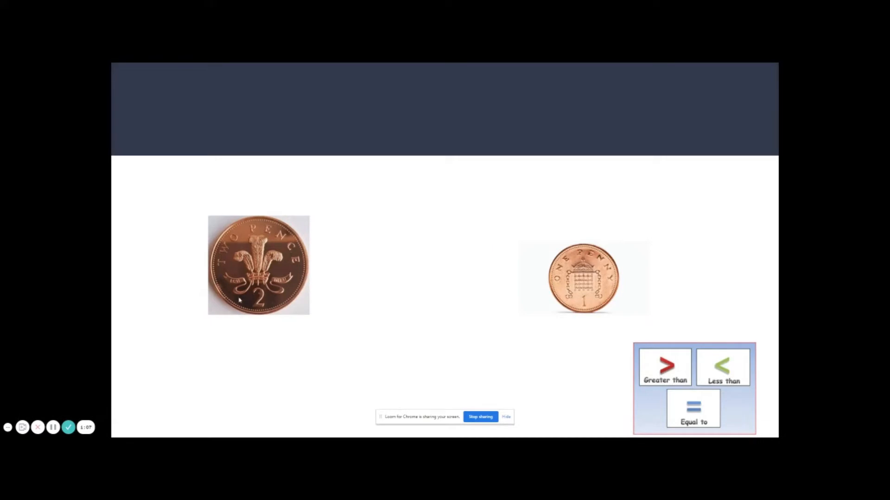
pyautogui.moveTo(505, 244)
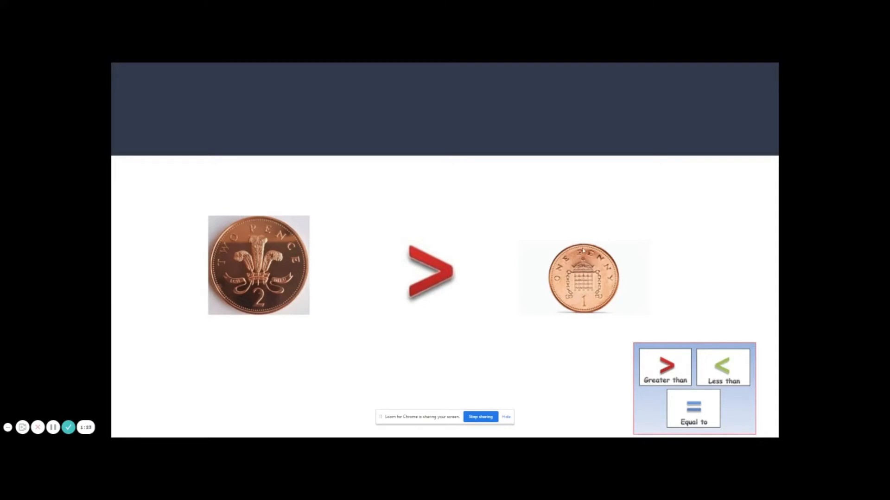
pyautogui.moveTo(511, 326)
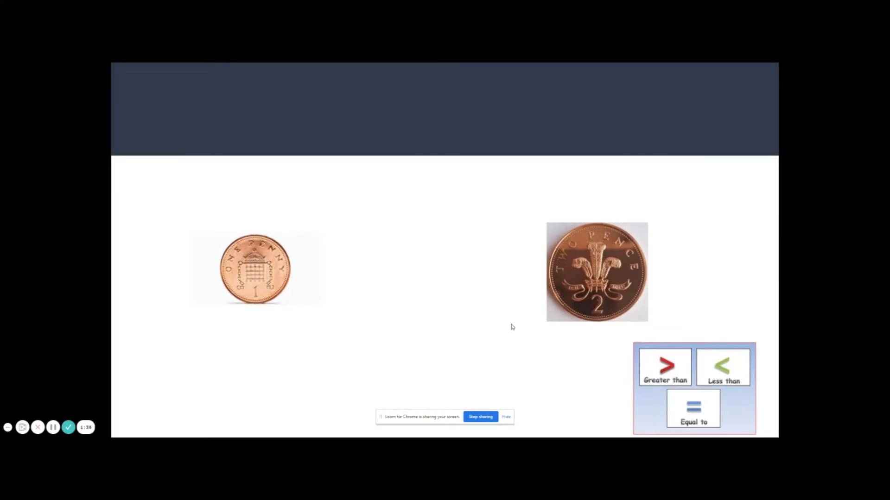
pyautogui.moveTo(472, 324)
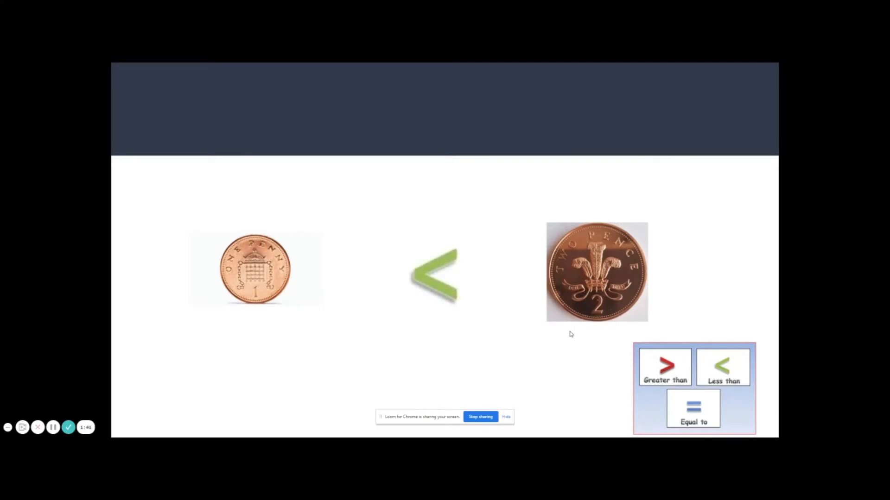
pyautogui.moveTo(384, 327)
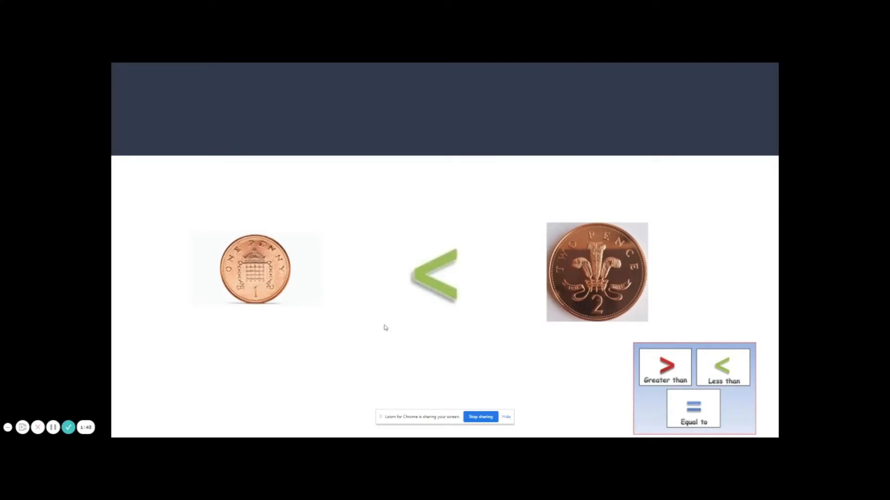
pyautogui.moveTo(497, 318)
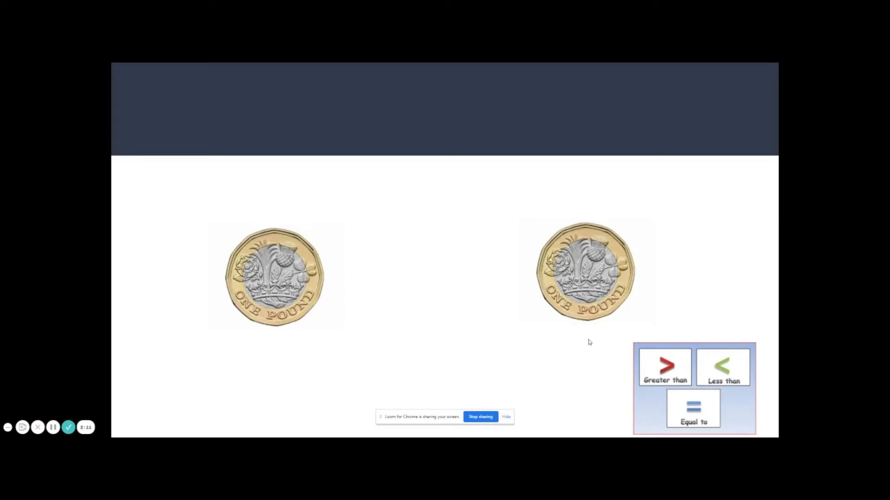
pyautogui.moveTo(597, 265)
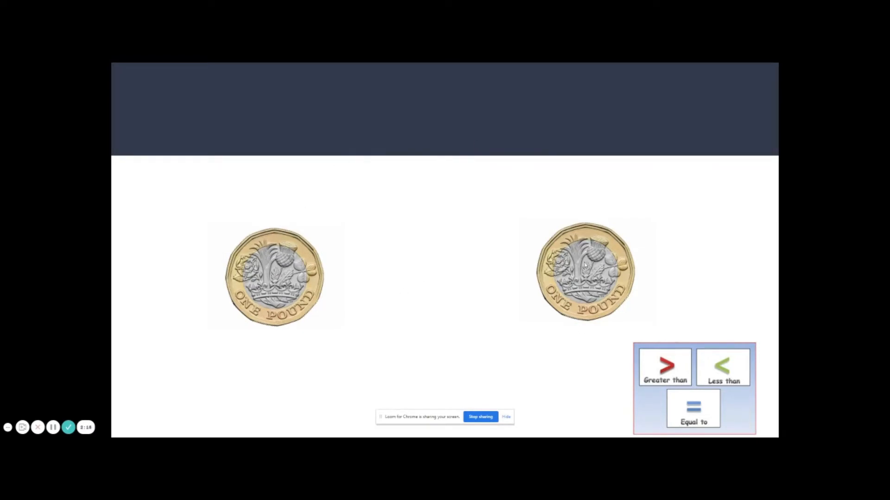
pyautogui.moveTo(589, 359)
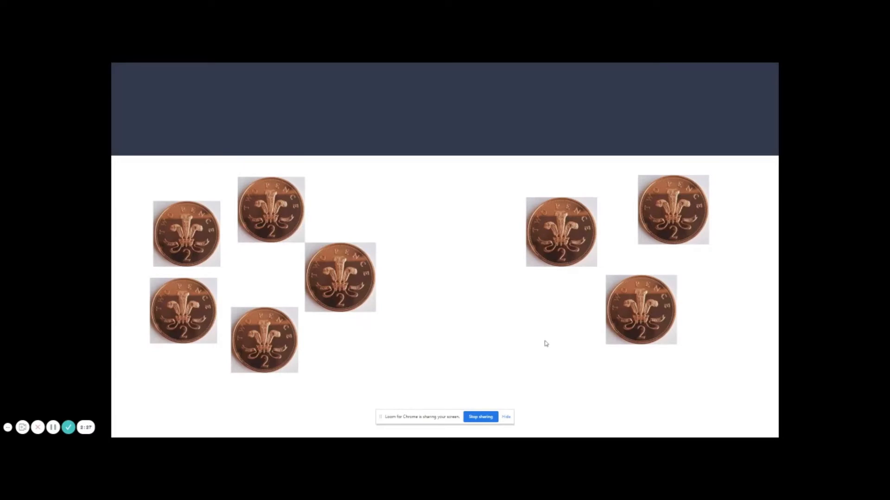
pyautogui.moveTo(518, 310)
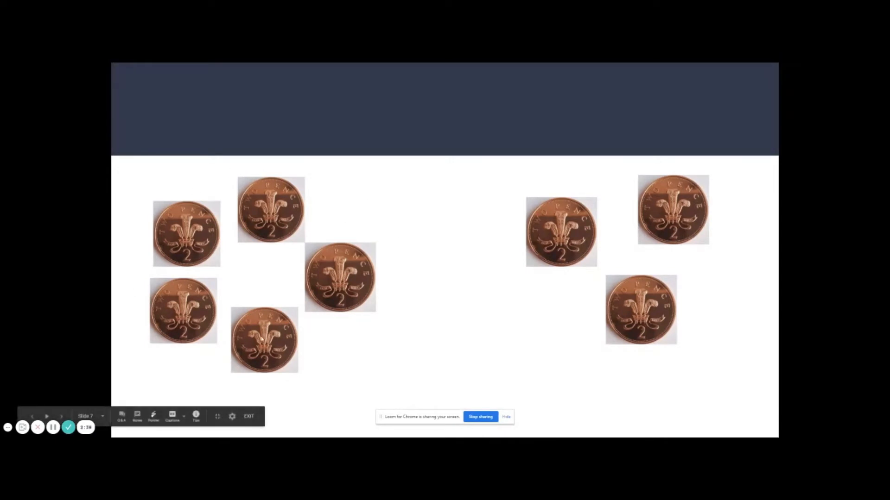
pyautogui.moveTo(276, 240)
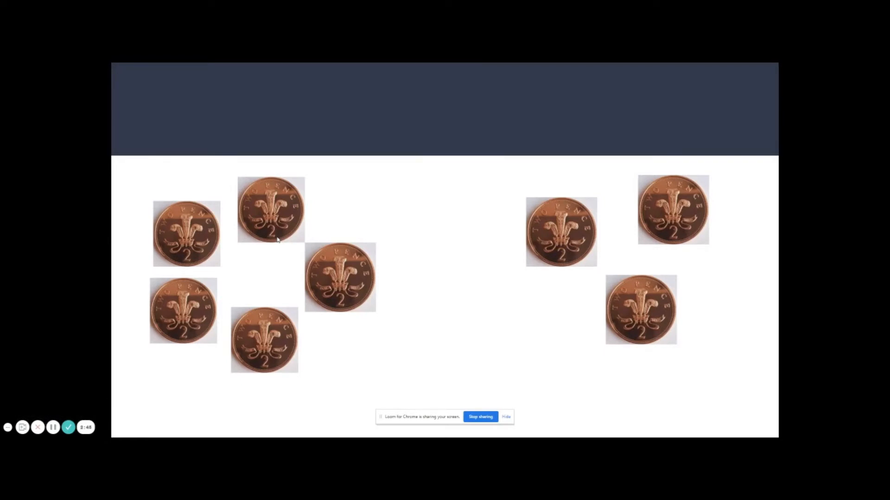
pyautogui.moveTo(297, 233)
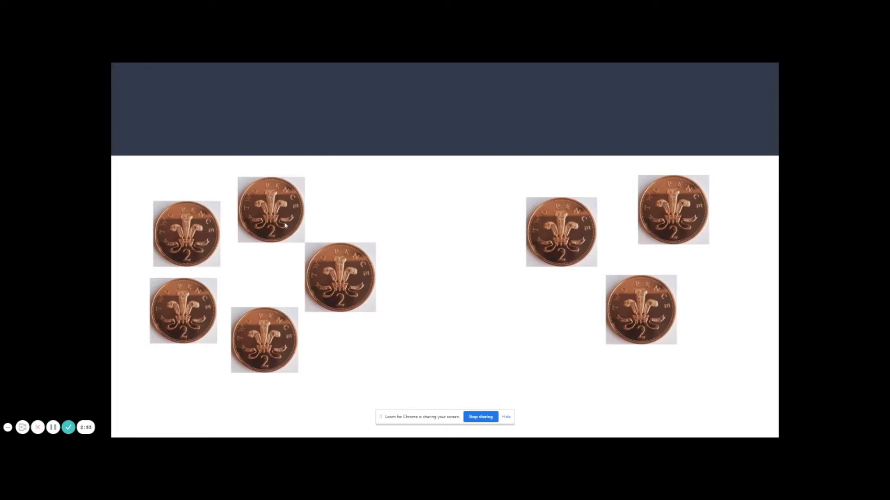
pyautogui.moveTo(312, 216)
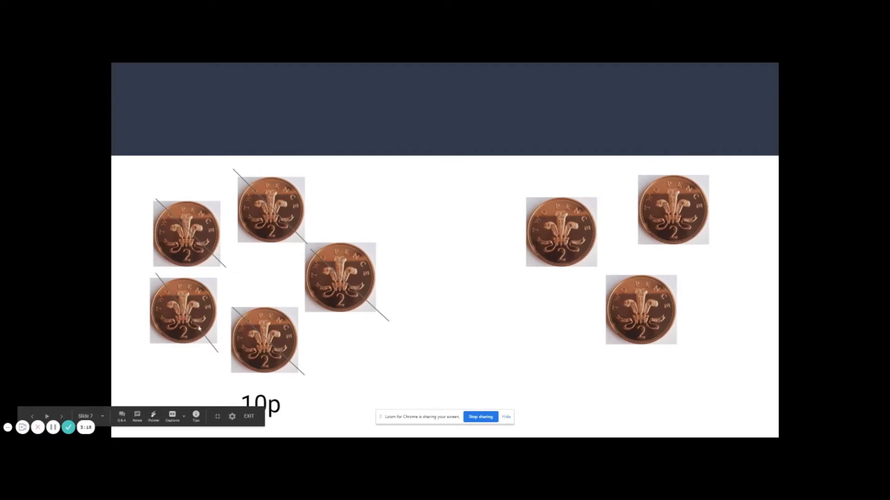
pyautogui.moveTo(418, 336)
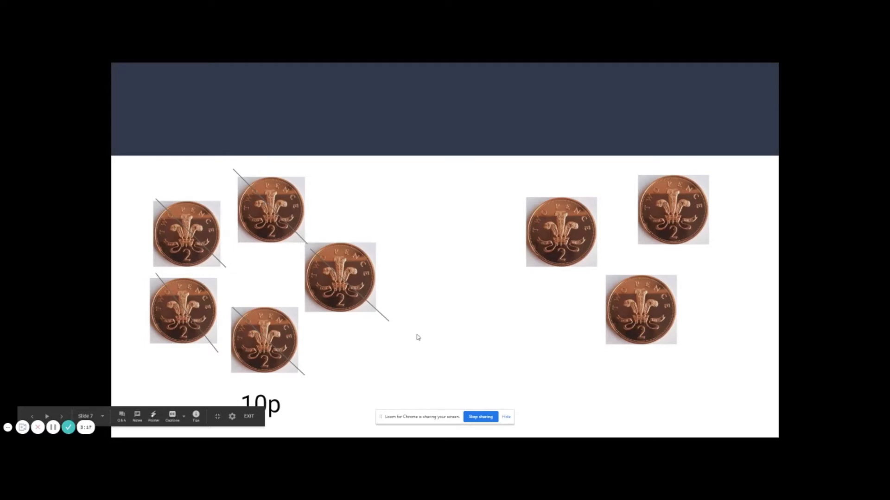
pyautogui.moveTo(684, 232)
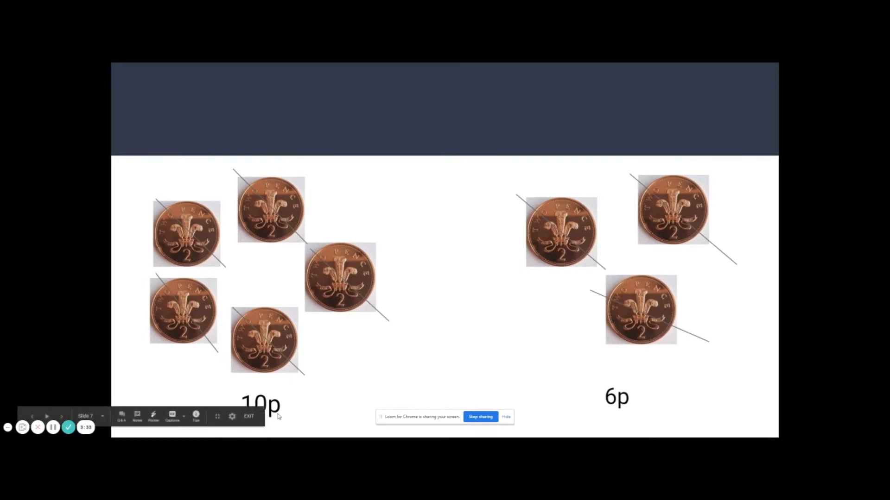
pyautogui.moveTo(675, 397)
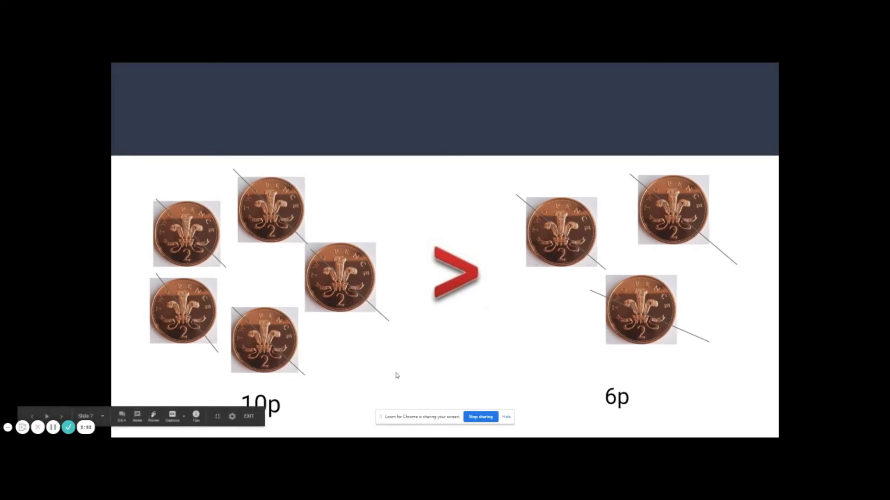
pyautogui.moveTo(680, 390)
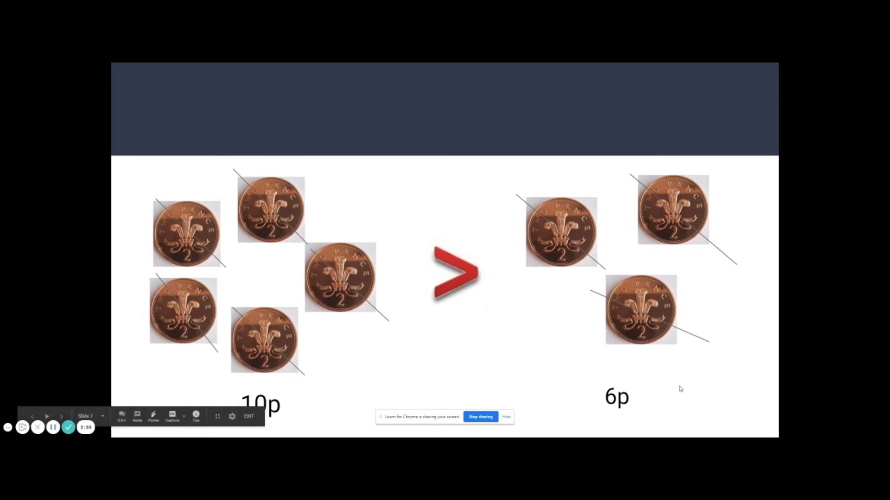
# Advance to the five 2p vs four 1p slide and cross off the 2p coins to show 10p.
pyautogui.press('right')
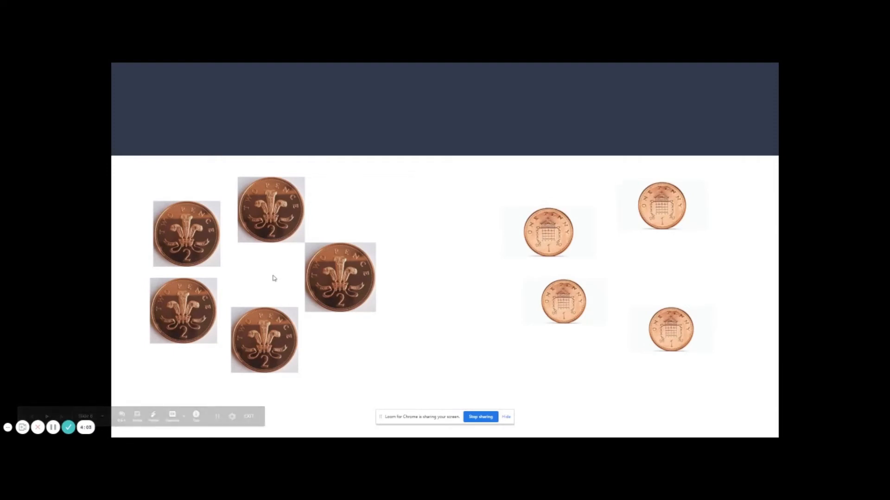
pyautogui.moveTo(233, 170); pyautogui.dragTo(381, 318)
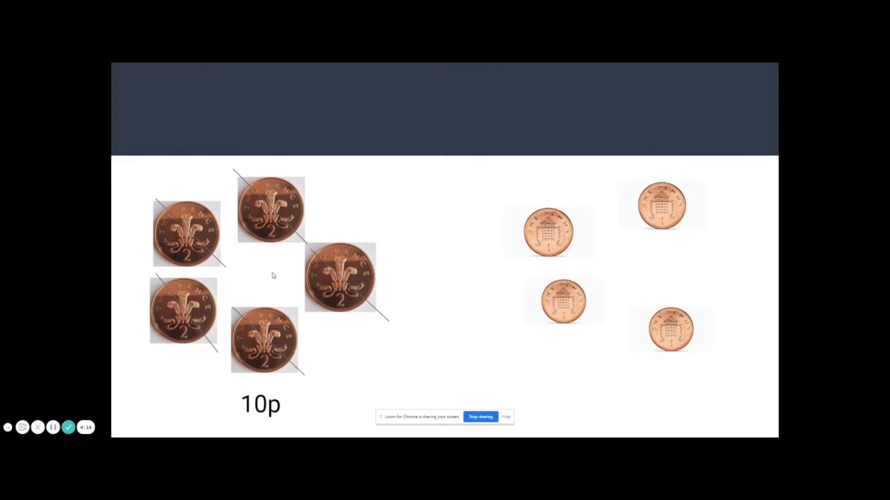
pyautogui.moveTo(670, 229)
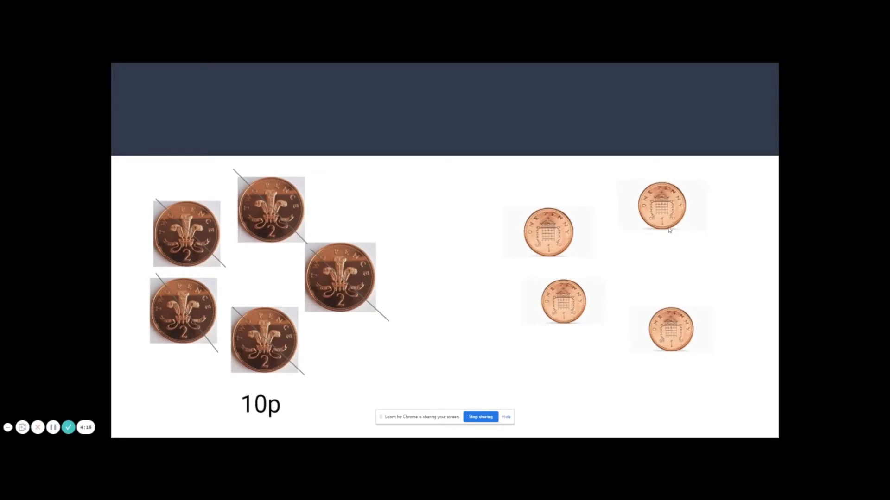
pyautogui.moveTo(692, 211)
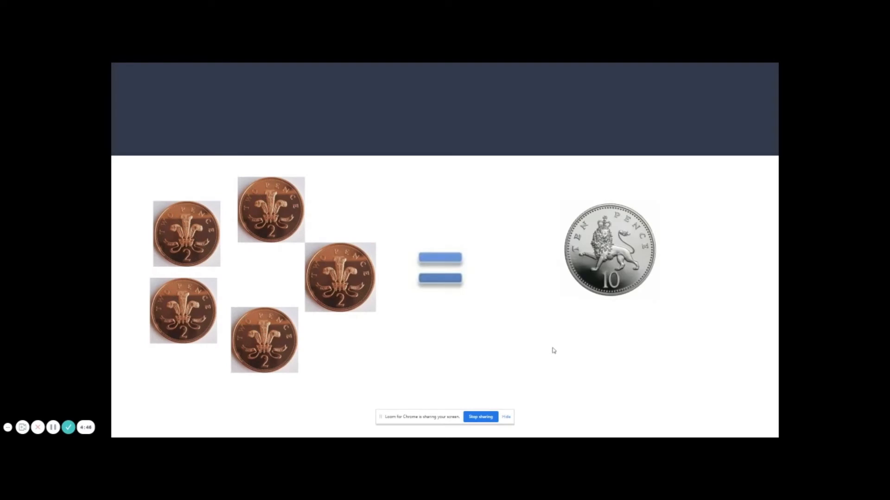
pyautogui.moveTo(328, 350)
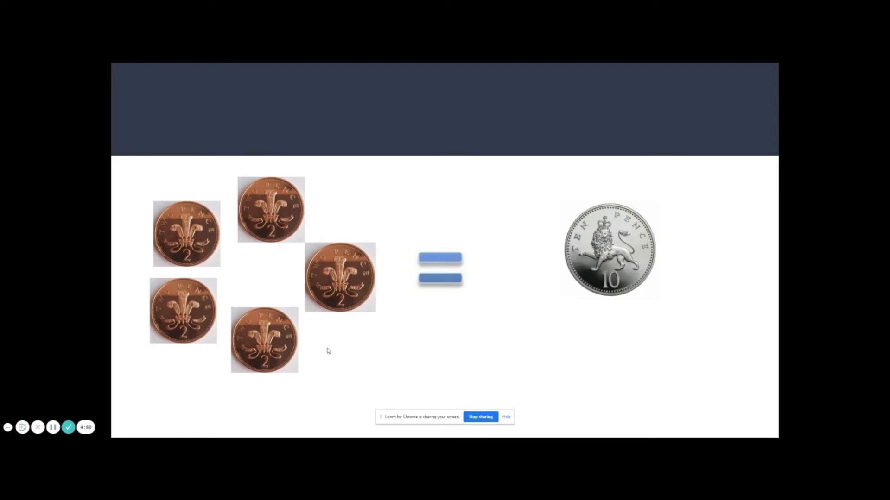
pyautogui.moveTo(311, 255)
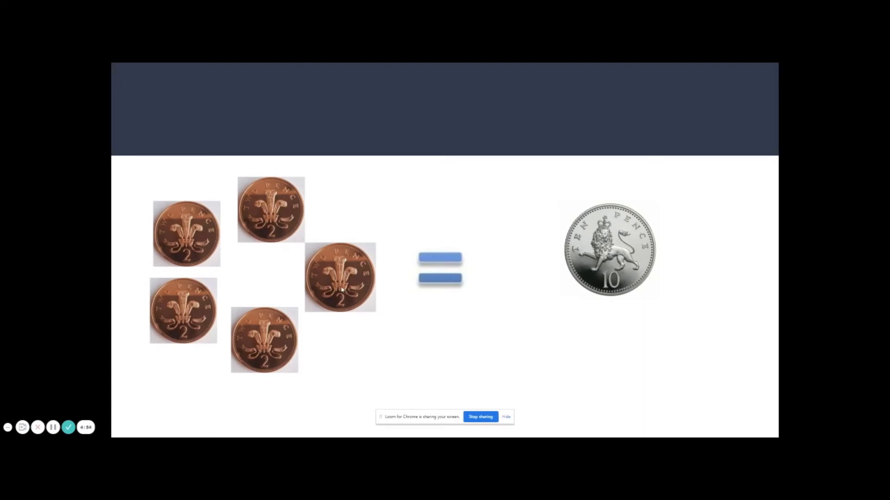
# Strike through the five 2p coins and the 10p coin, showing both 10p totals.
pyautogui.moveTo(231, 170); pyautogui.dragTo(389, 322)
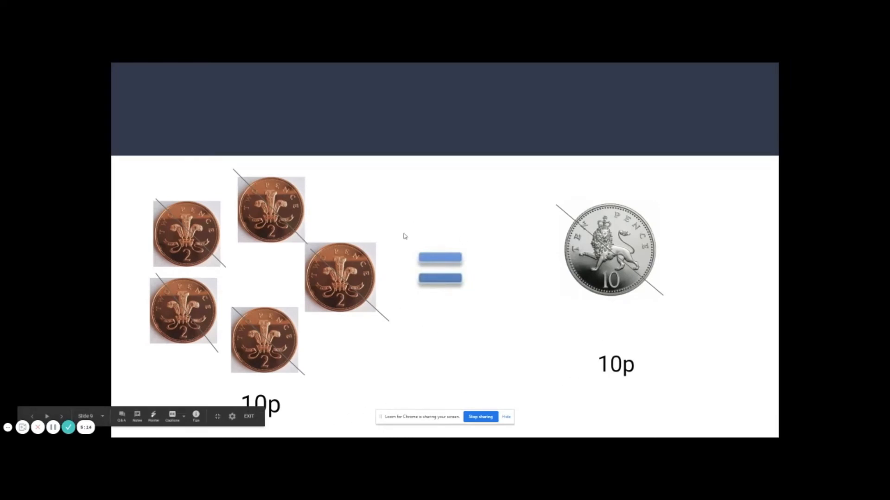
pyautogui.moveTo(467, 233)
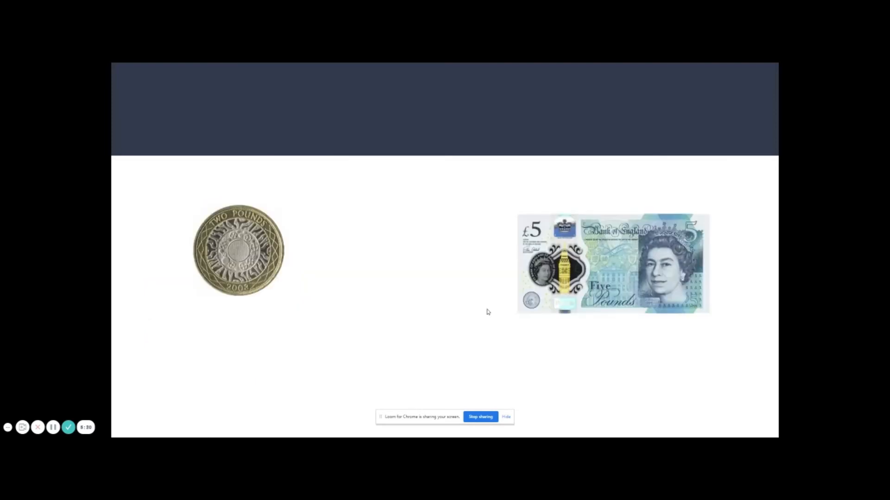
pyautogui.moveTo(437, 317)
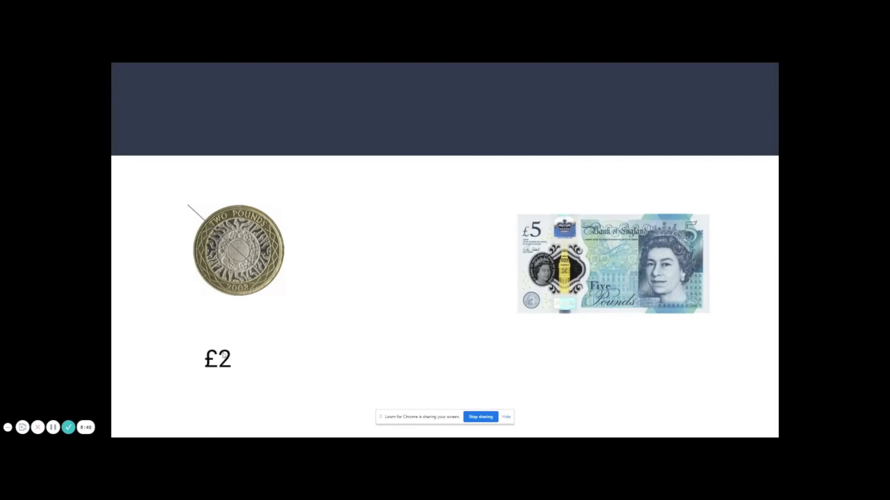
pyautogui.moveTo(242, 364)
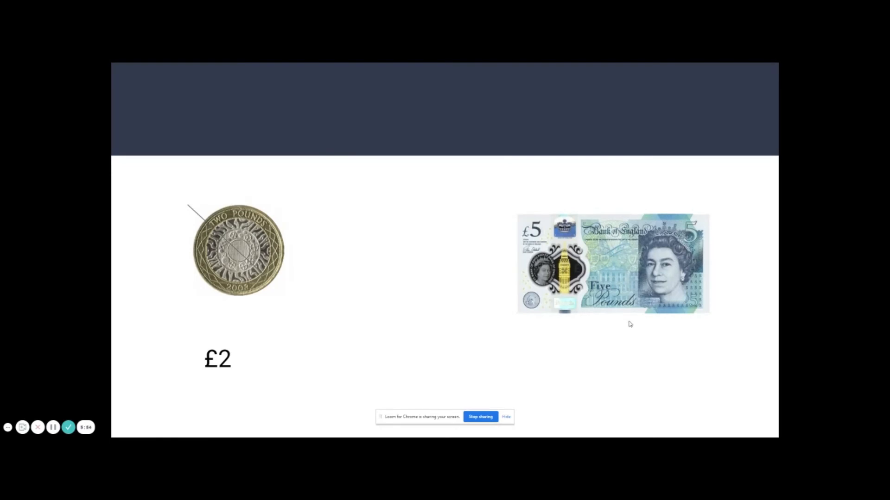
# Reveal the £5 note's total label and the red comparison symbol.
pyautogui.moveTo(556, 204); pyautogui.dragTo(635, 295)
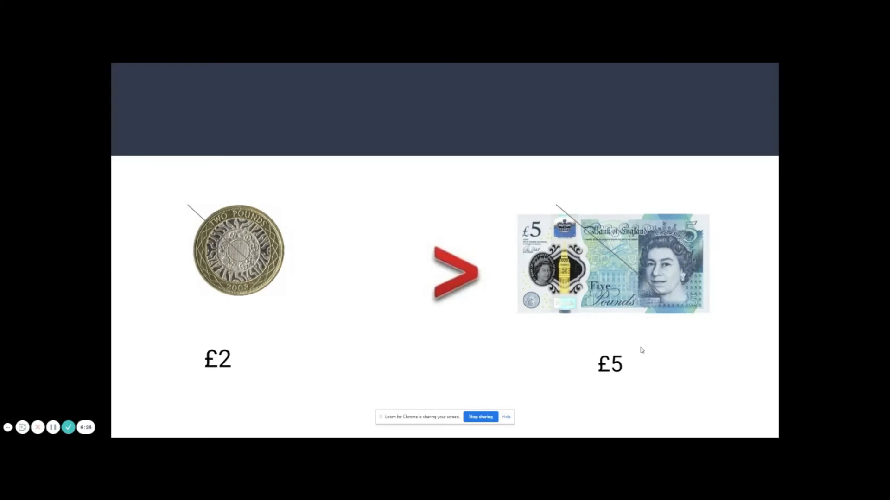
pyautogui.moveTo(665, 345)
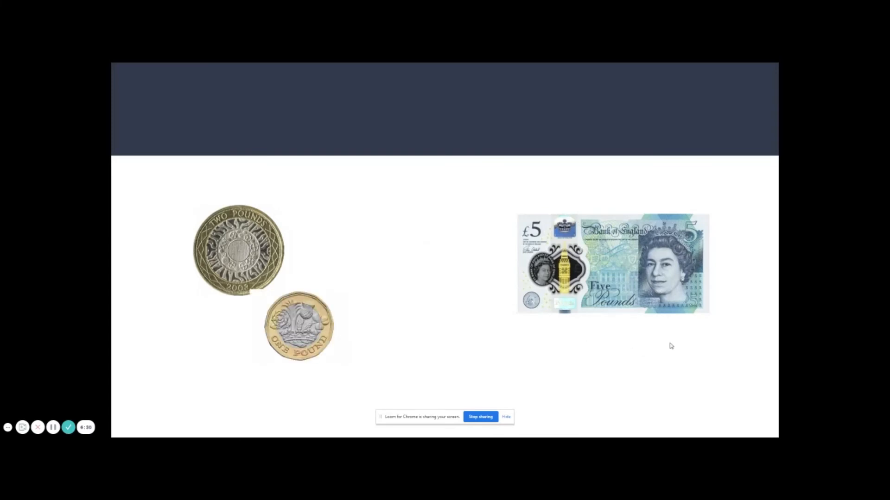
pyautogui.moveTo(482, 315)
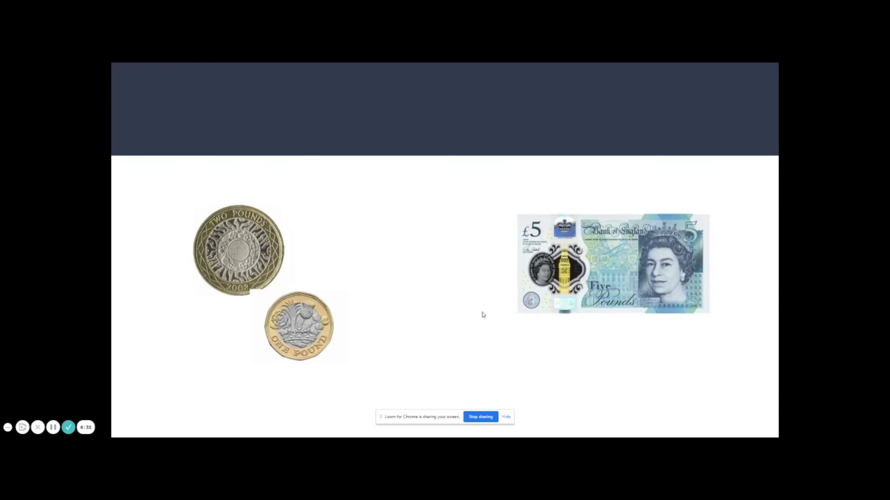
pyautogui.moveTo(287, 346)
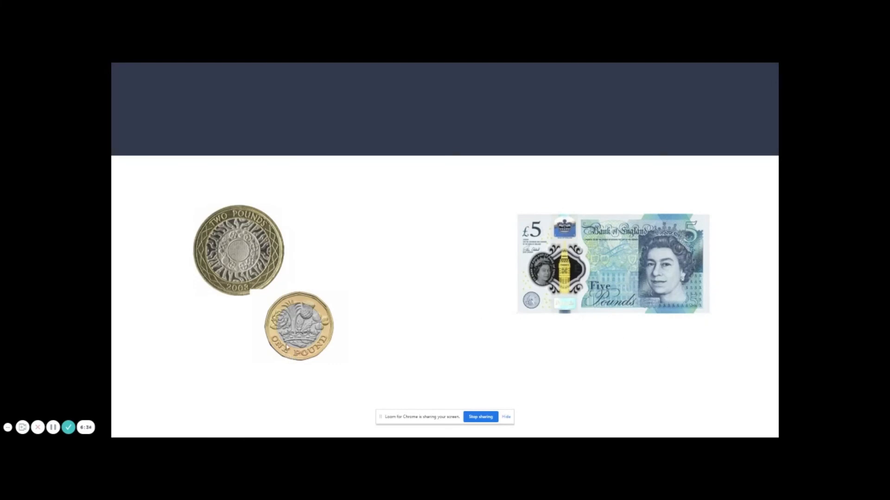
pyautogui.moveTo(273, 293)
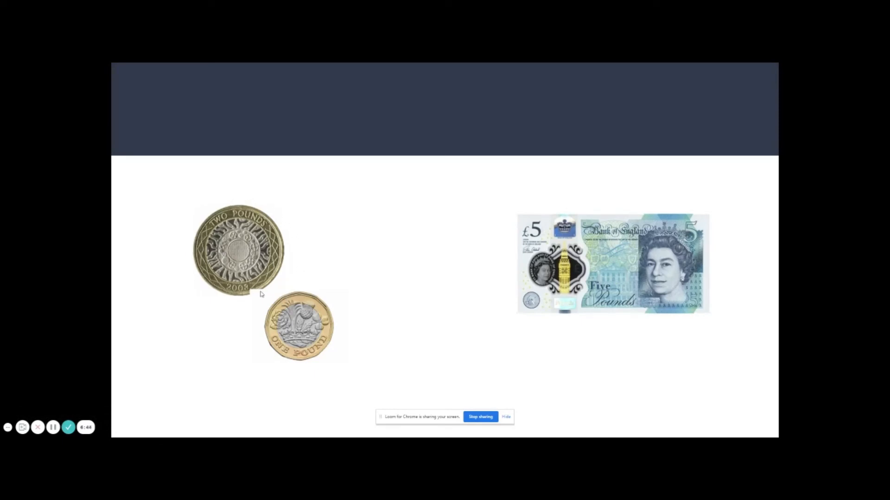
pyautogui.moveTo(202, 230)
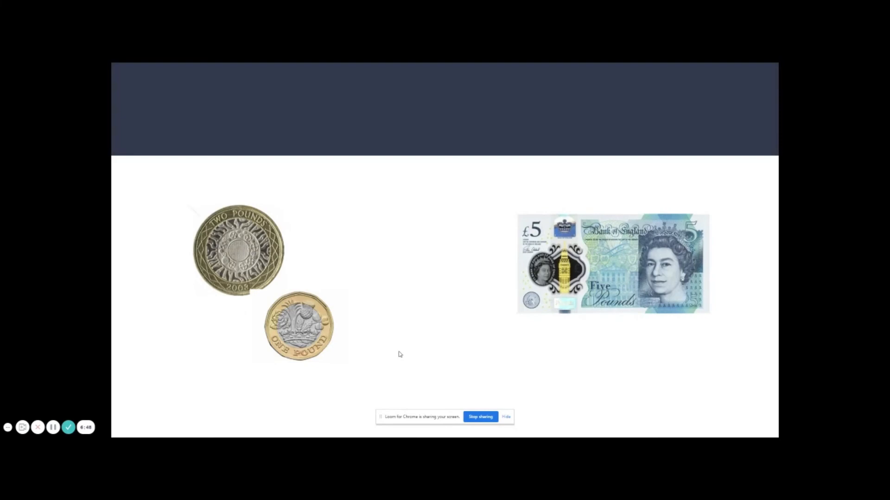
# Cross off the £2 and £1 coins and show their £3 total.
pyautogui.moveTo(188, 205); pyautogui.dragTo(345, 376)
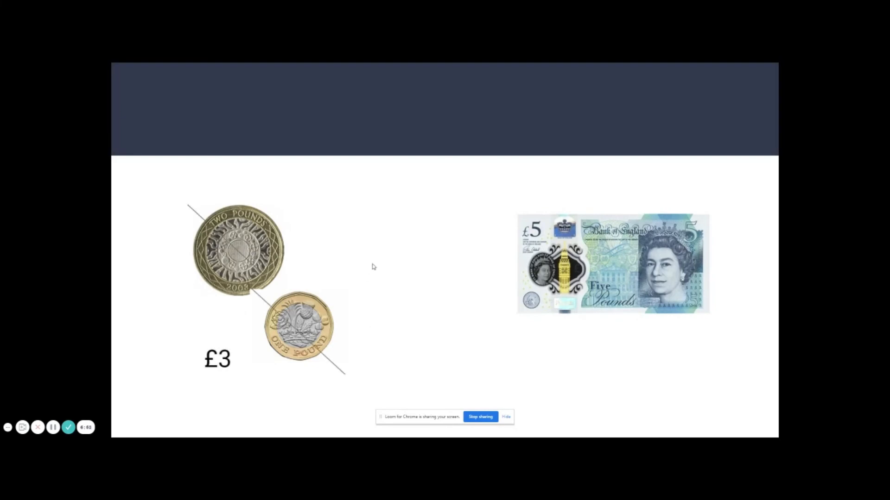
pyautogui.moveTo(564, 339)
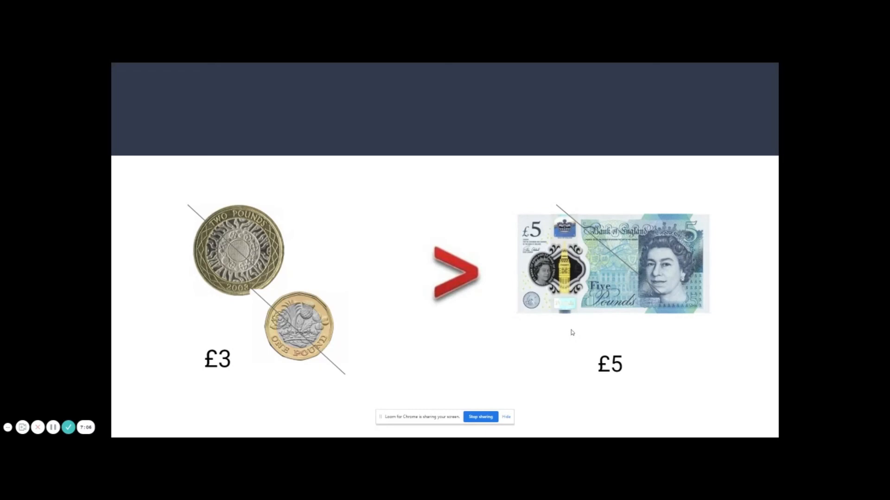
pyautogui.moveTo(573, 341)
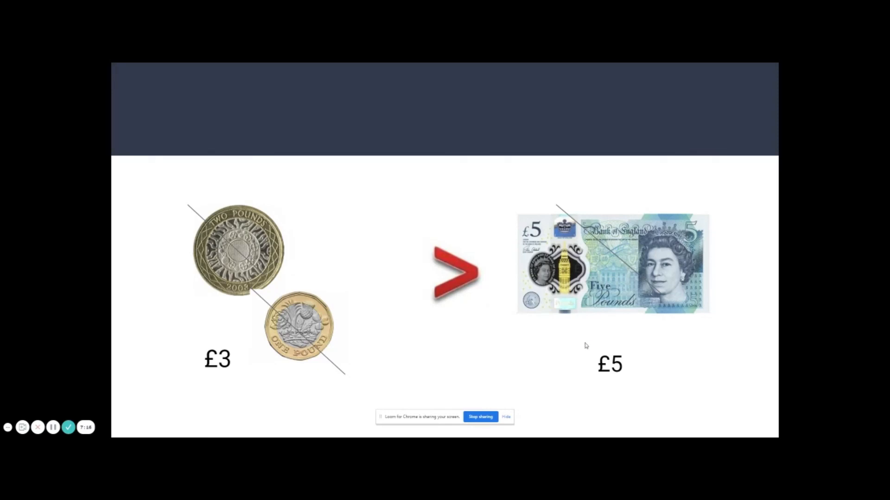
pyautogui.moveTo(553, 311)
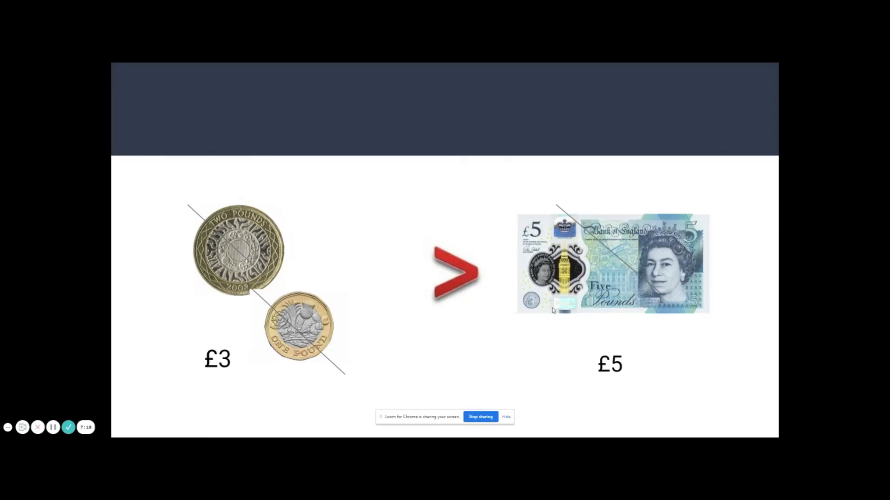
pyautogui.moveTo(487, 324)
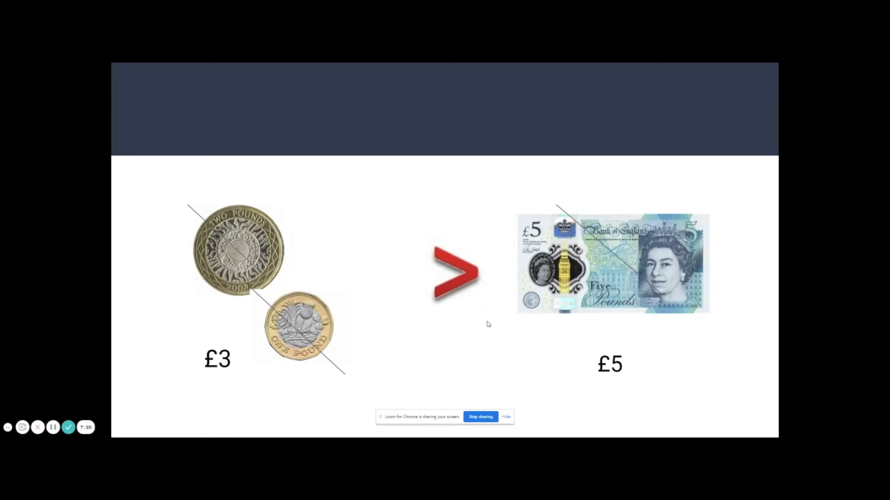